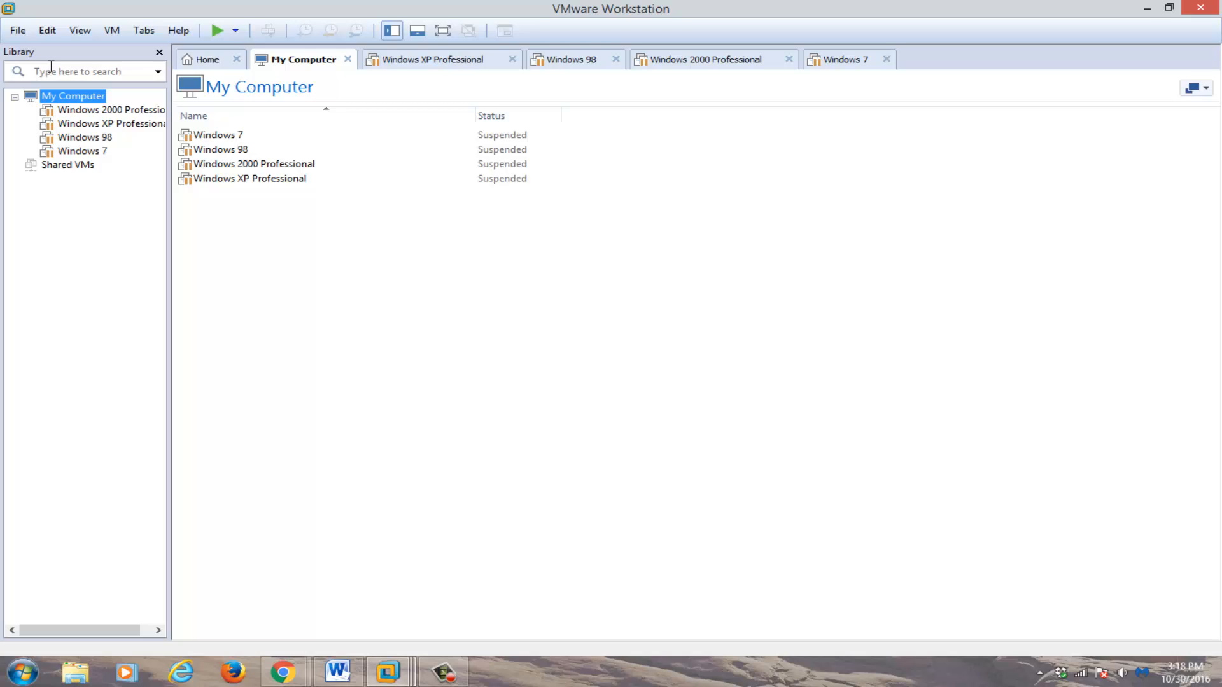
{"action": "mouse_move", "coordinate": [73, 69]}
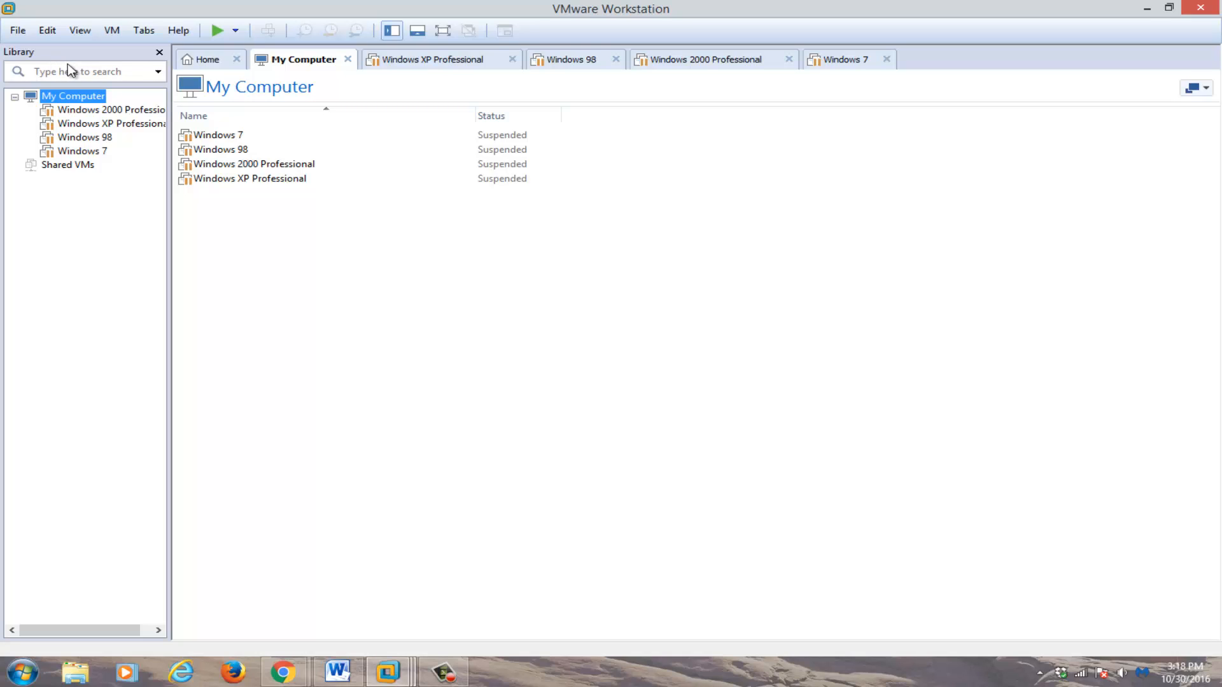
{"action": "mouse_move", "coordinate": [99, 67]}
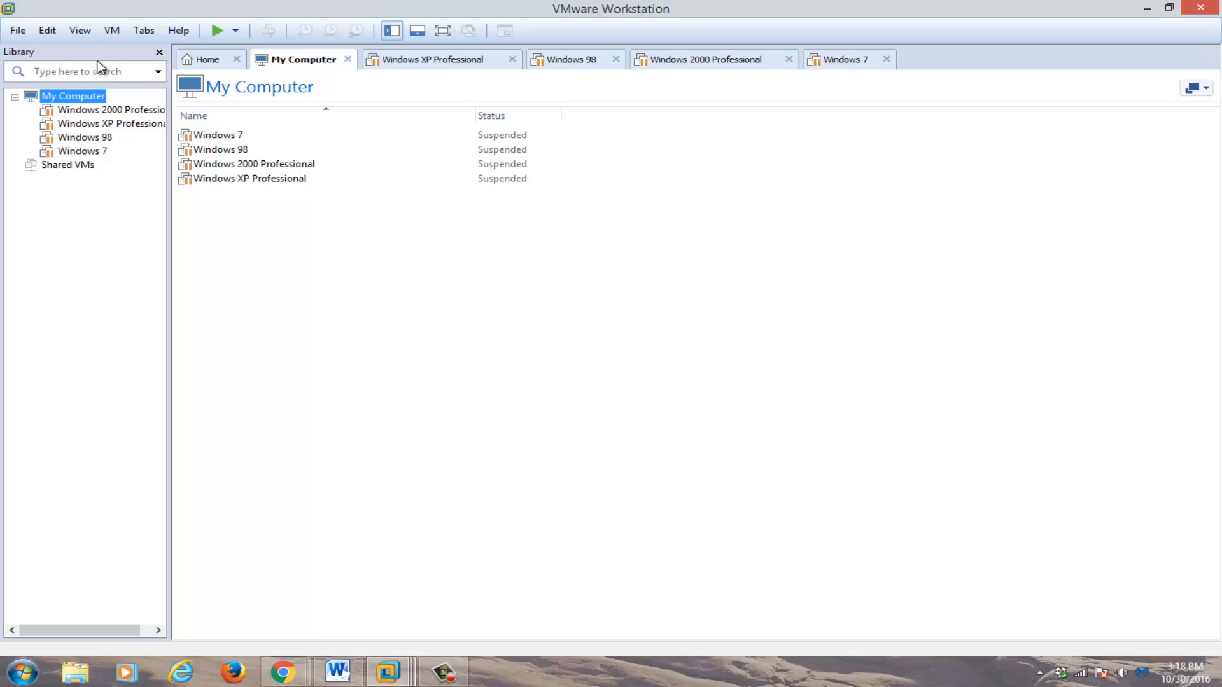
- Open the Windows 7 virtual machine and show its VM menu commands
{"action": "left_click", "coordinate": [219, 135]}
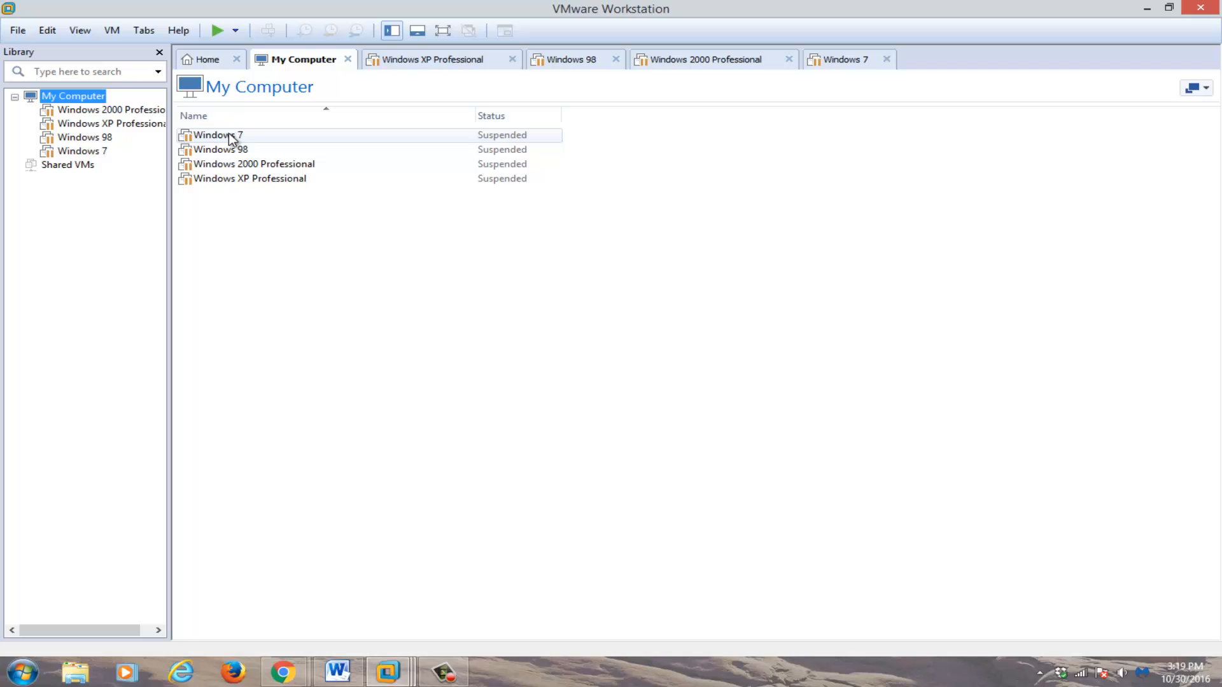
{"action": "double_click", "coordinate": [217, 135]}
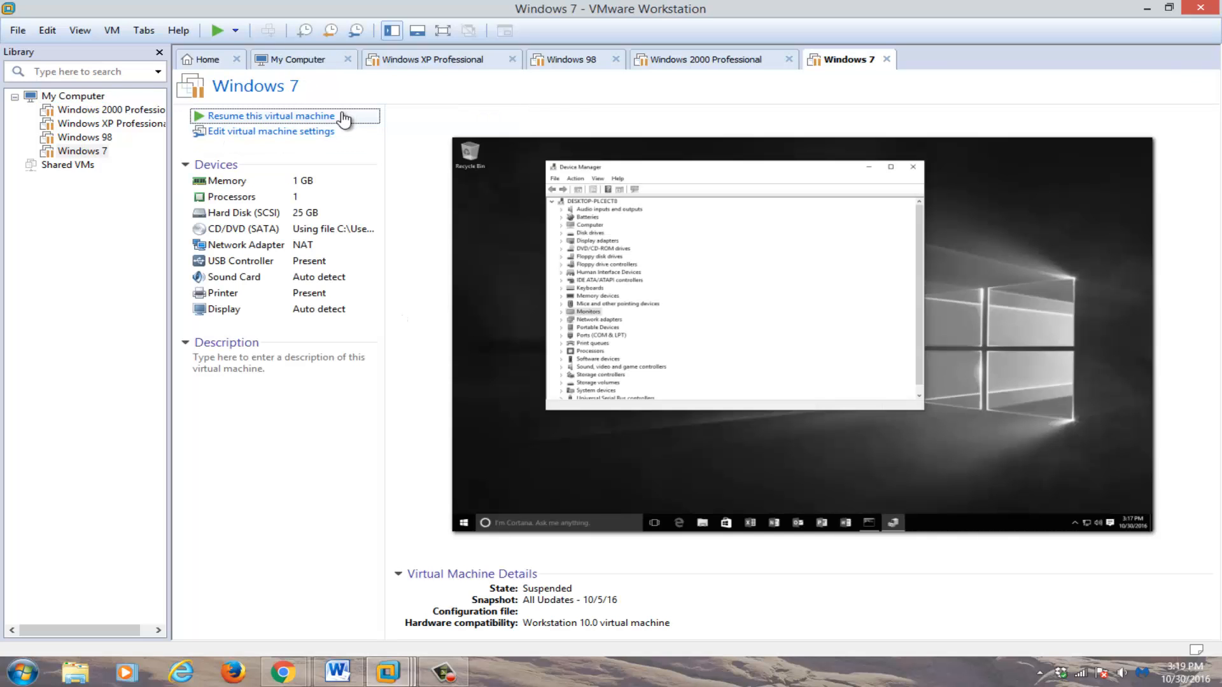
{"action": "mouse_move", "coordinate": [333, 130]}
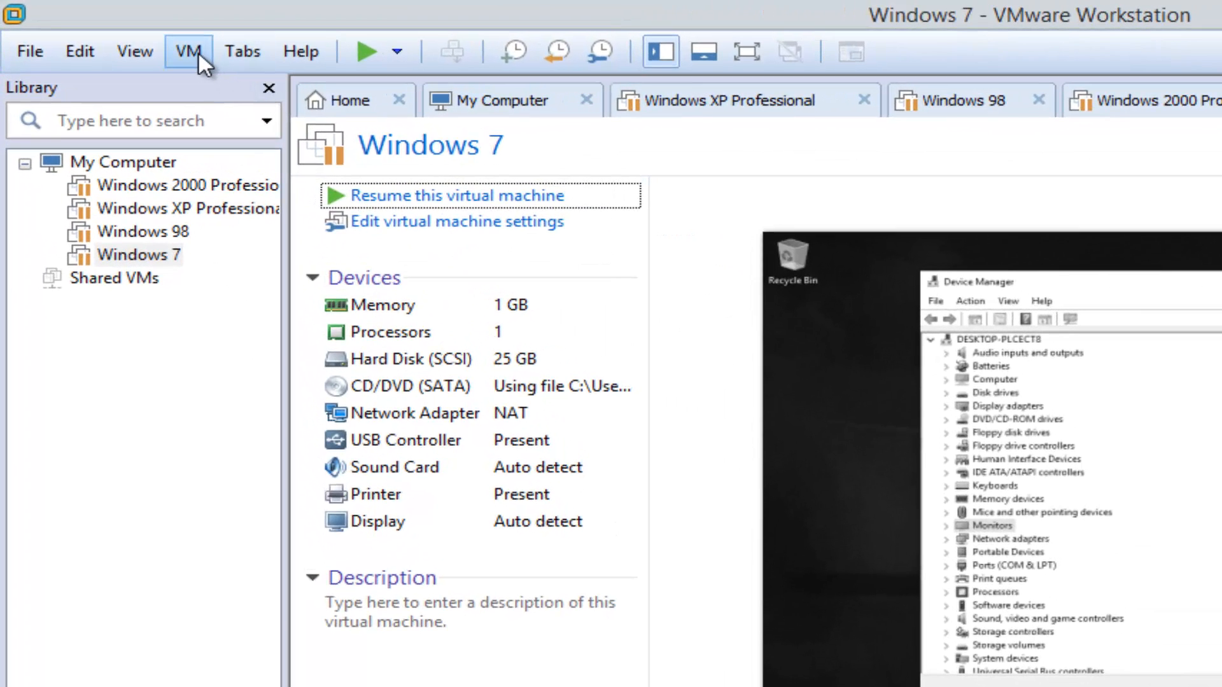
{"action": "left_click", "coordinate": [188, 51]}
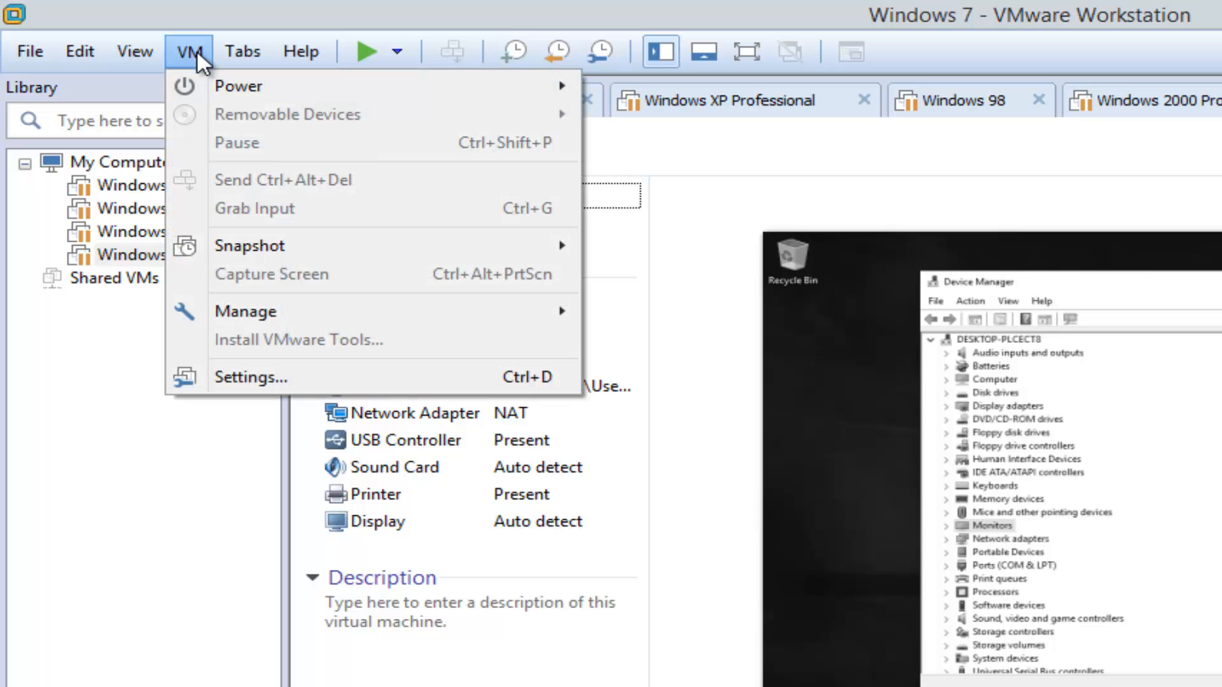
{"action": "mouse_move", "coordinate": [261, 383]}
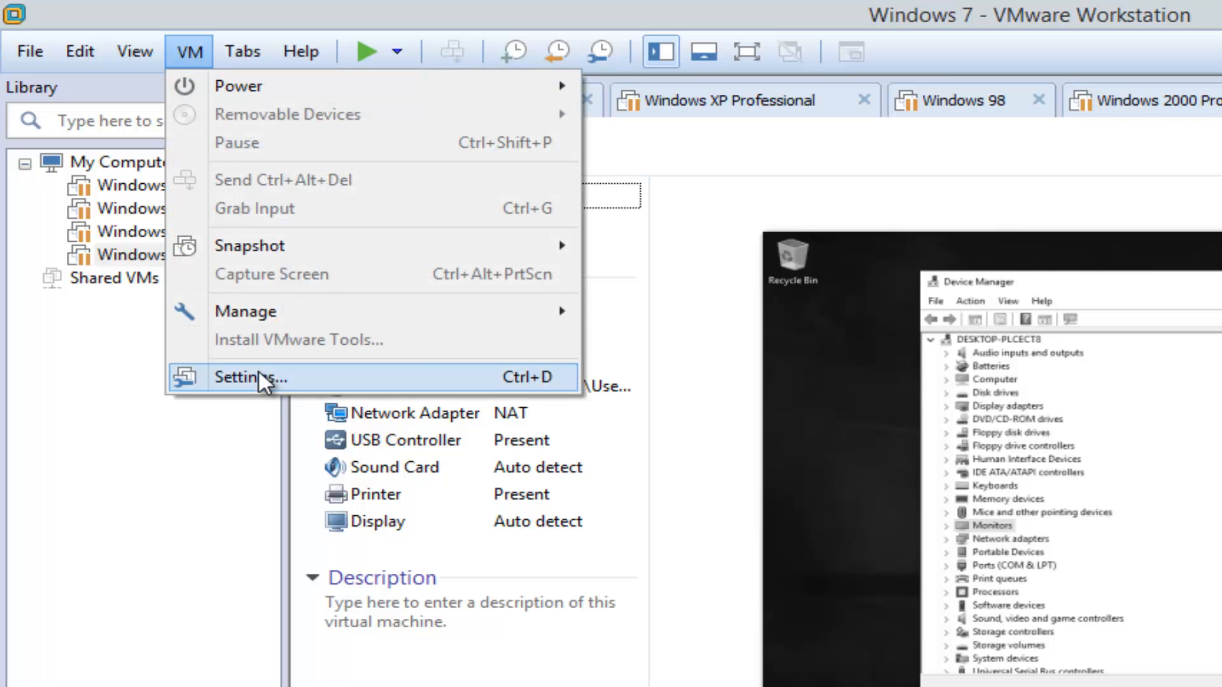
- Open Windows 7's Virtual Machine Settings on the Options tab
{"action": "left_click", "coordinate": [249, 377]}
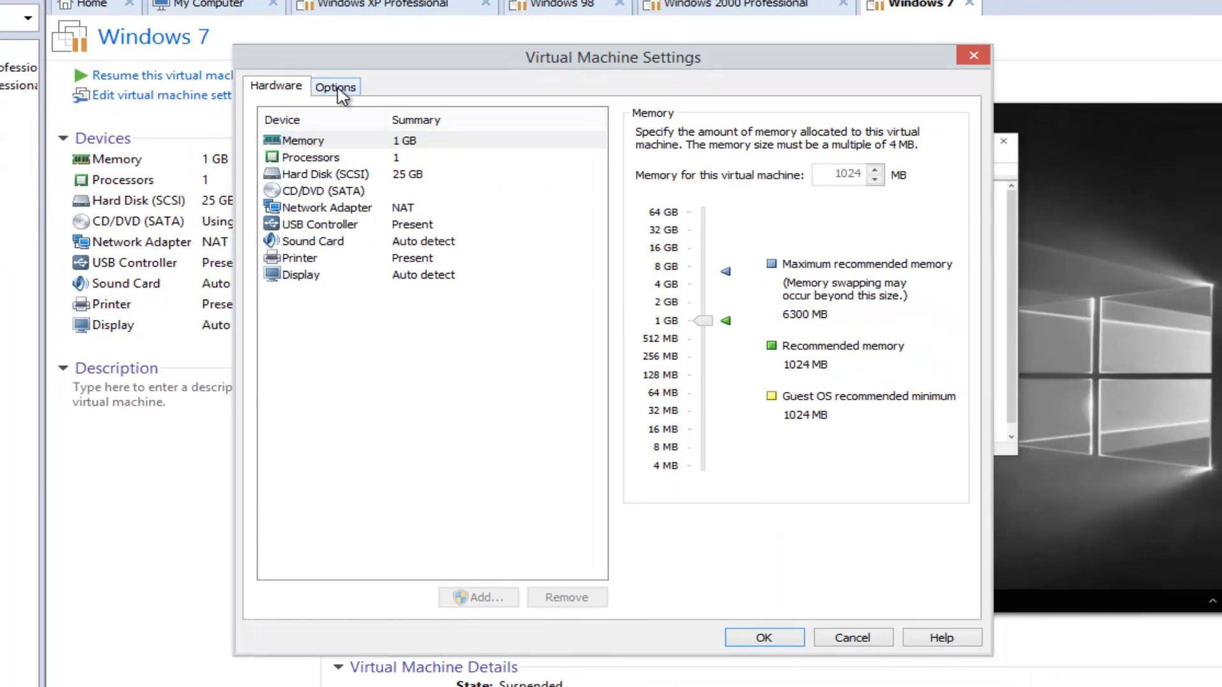
{"action": "left_click", "coordinate": [335, 86]}
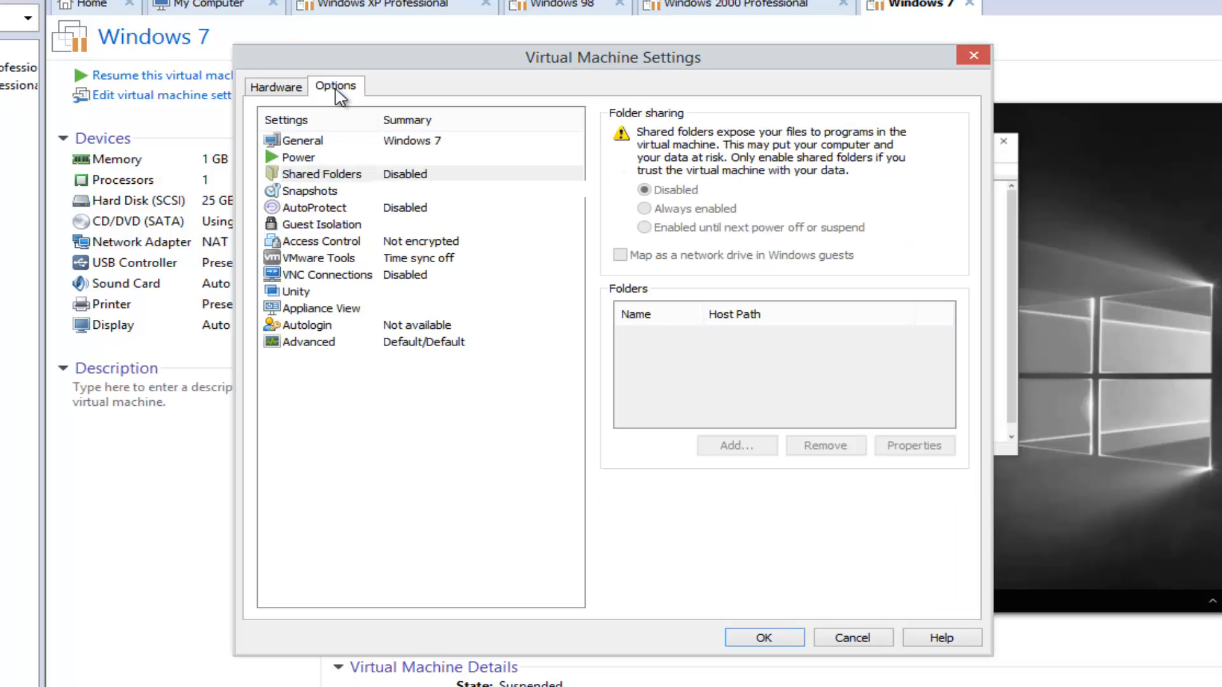
{"action": "mouse_move", "coordinate": [299, 232]}
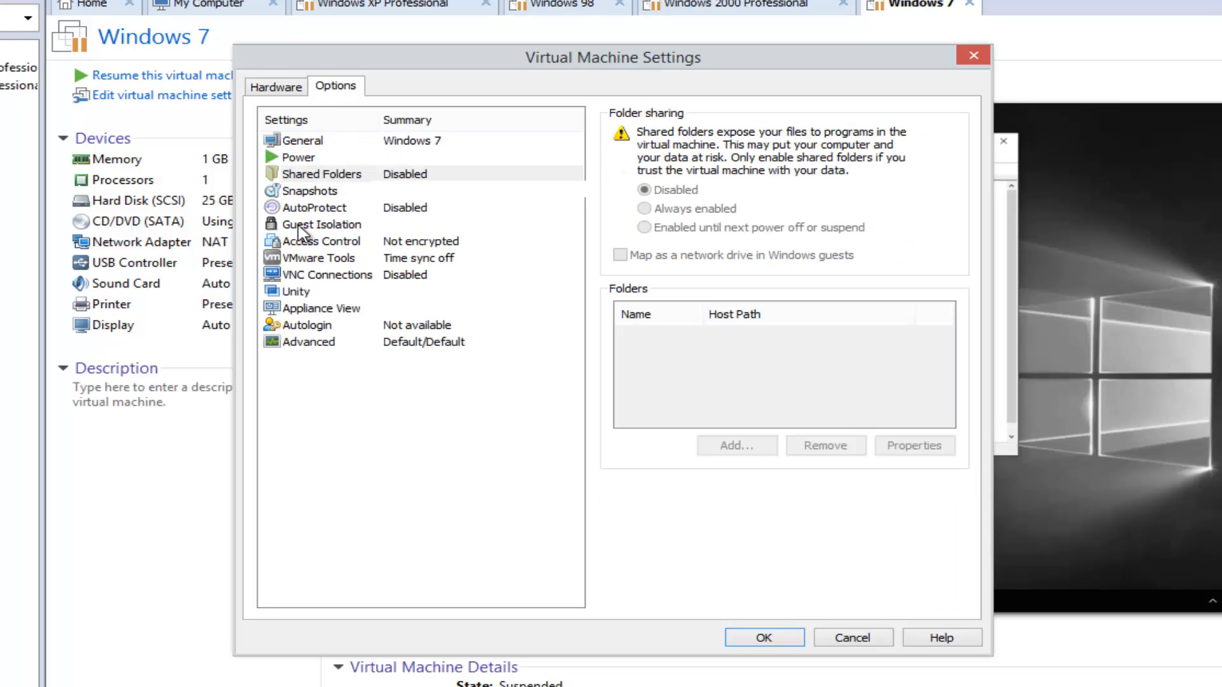
- Select Guest Isolation in the Options list
{"action": "left_click", "coordinate": [322, 224]}
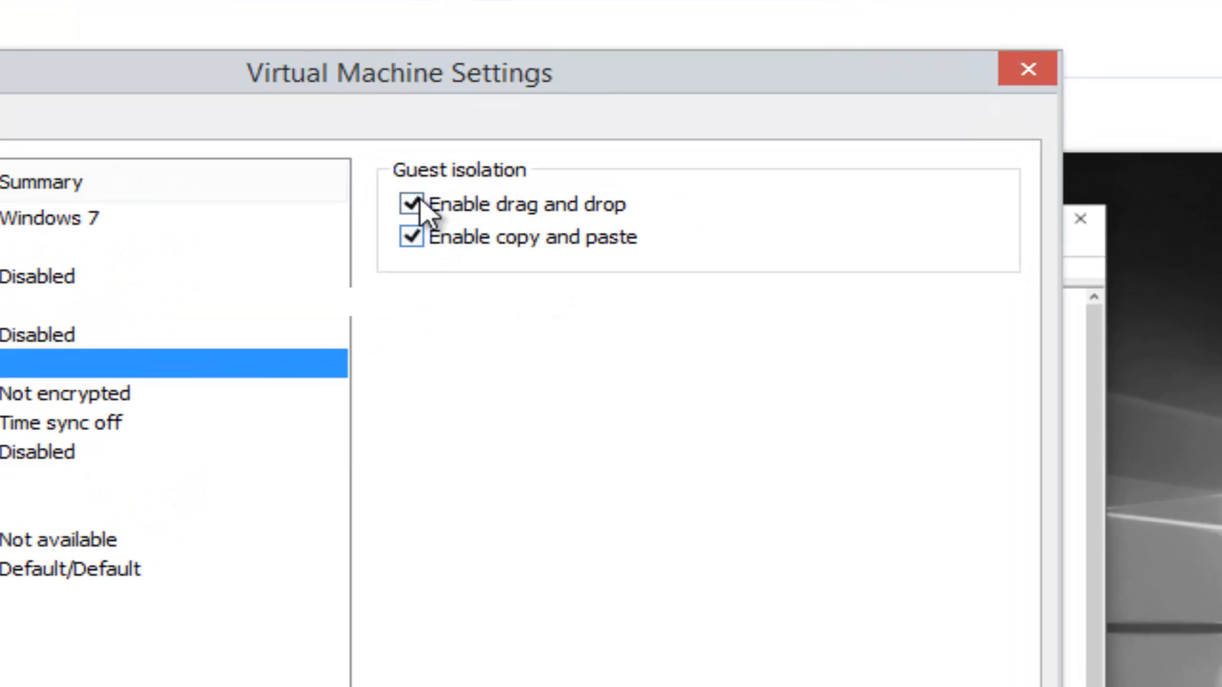
{"action": "mouse_move", "coordinate": [533, 229]}
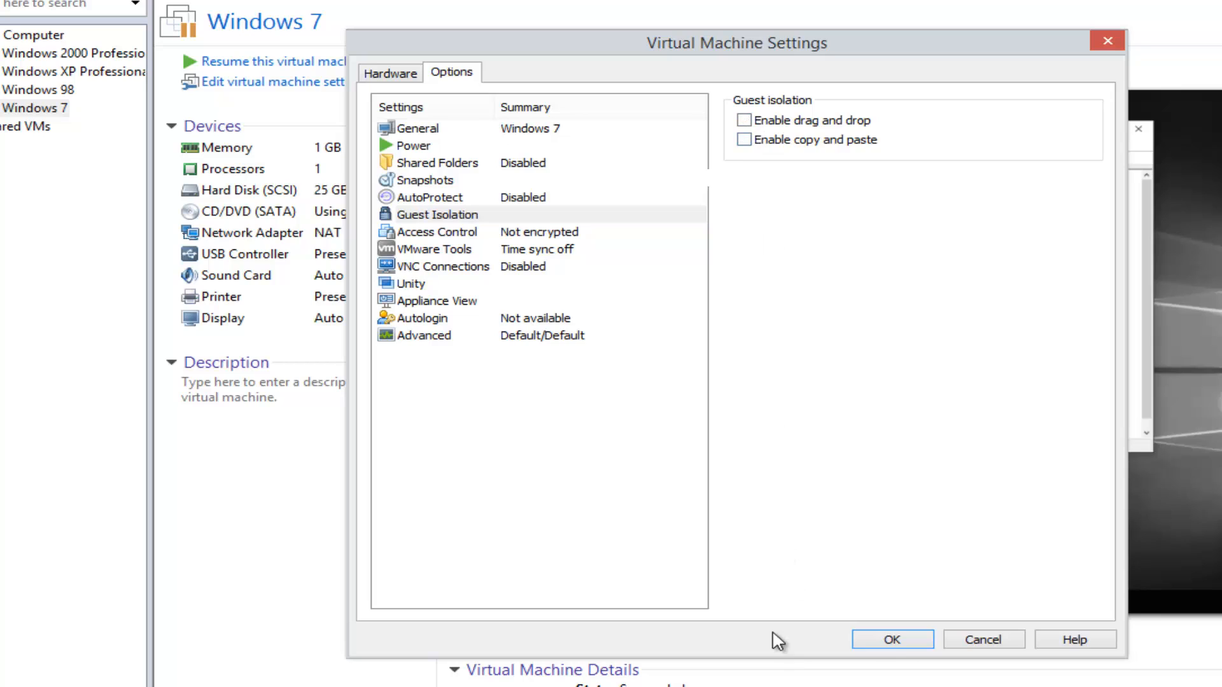
- Tick 'Enable drag and drop' and 'Enable copy and paste' for Windows 7
{"action": "left_click", "coordinate": [744, 119]}
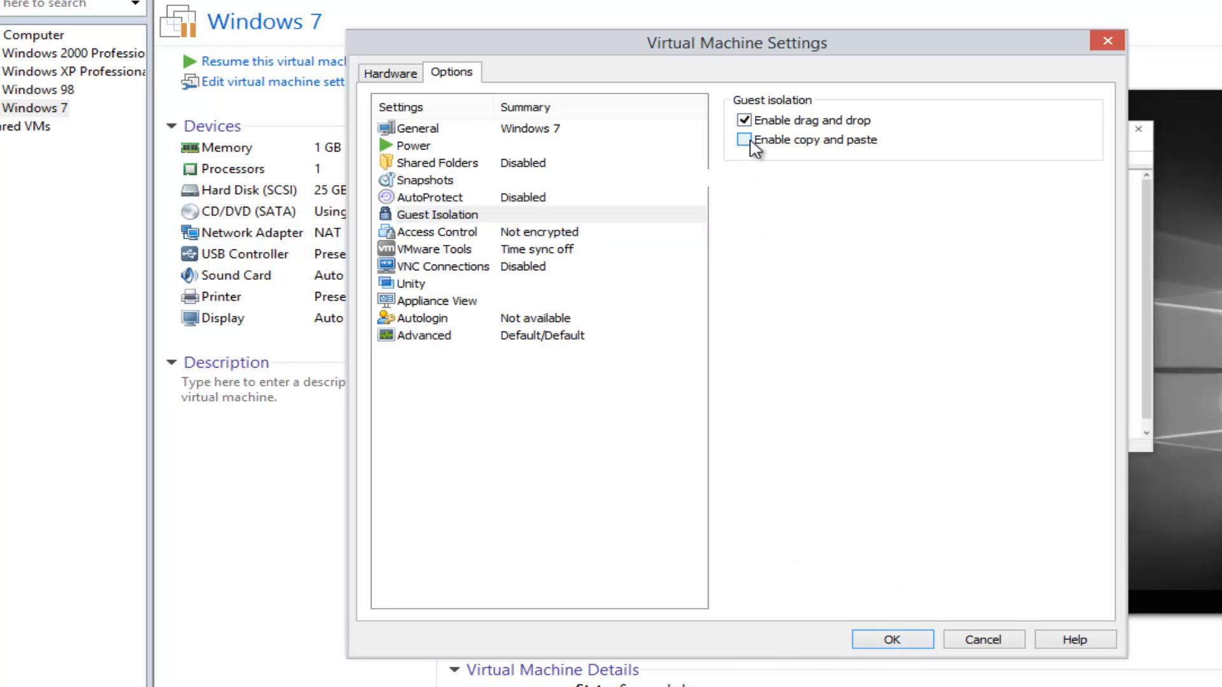
{"action": "left_click", "coordinate": [741, 140]}
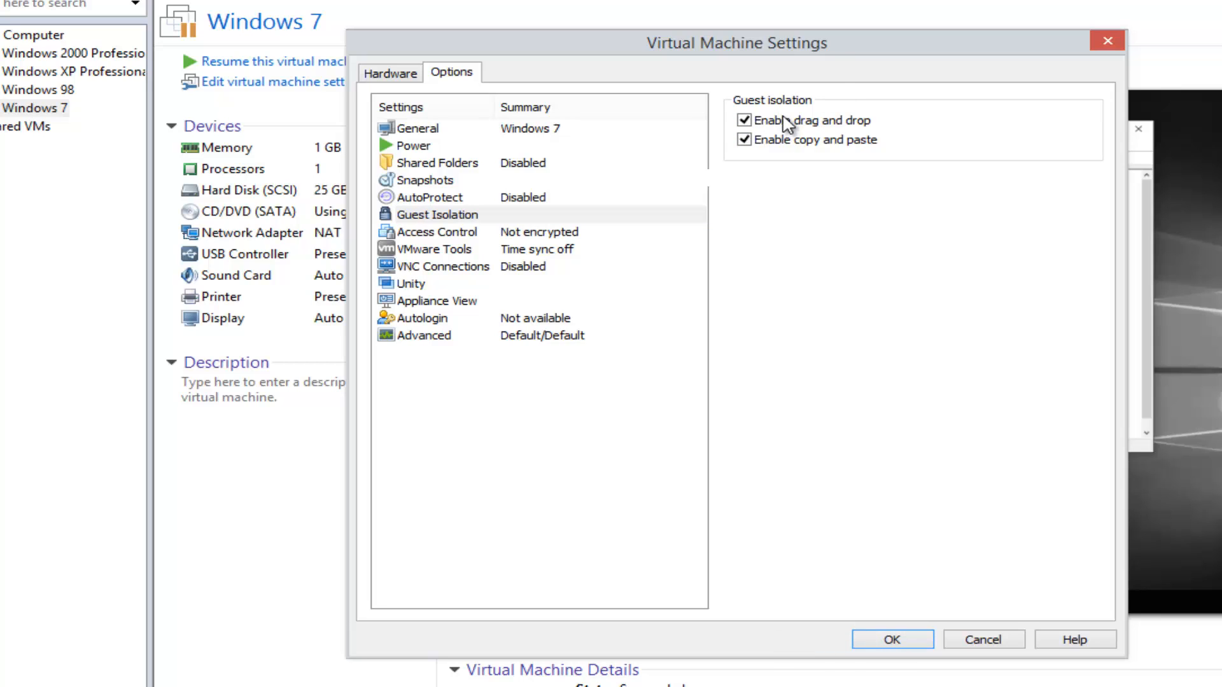
{"action": "mouse_move", "coordinate": [1101, 37]}
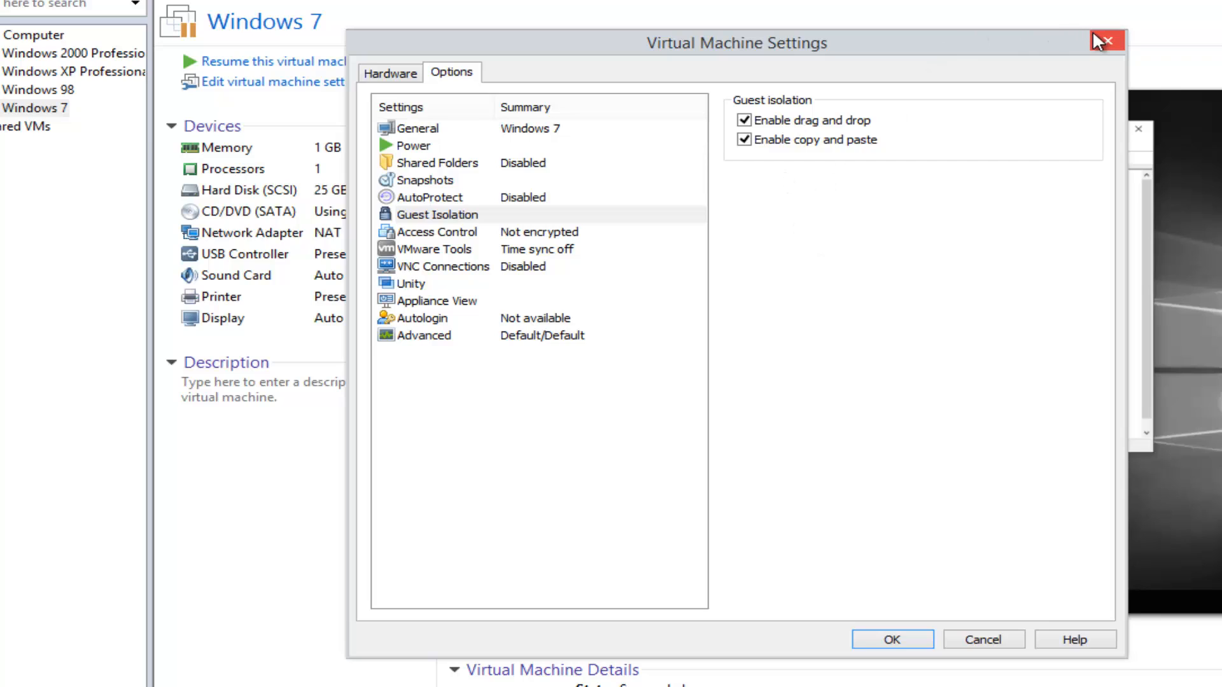
{"action": "mouse_move", "coordinate": [1106, 39]}
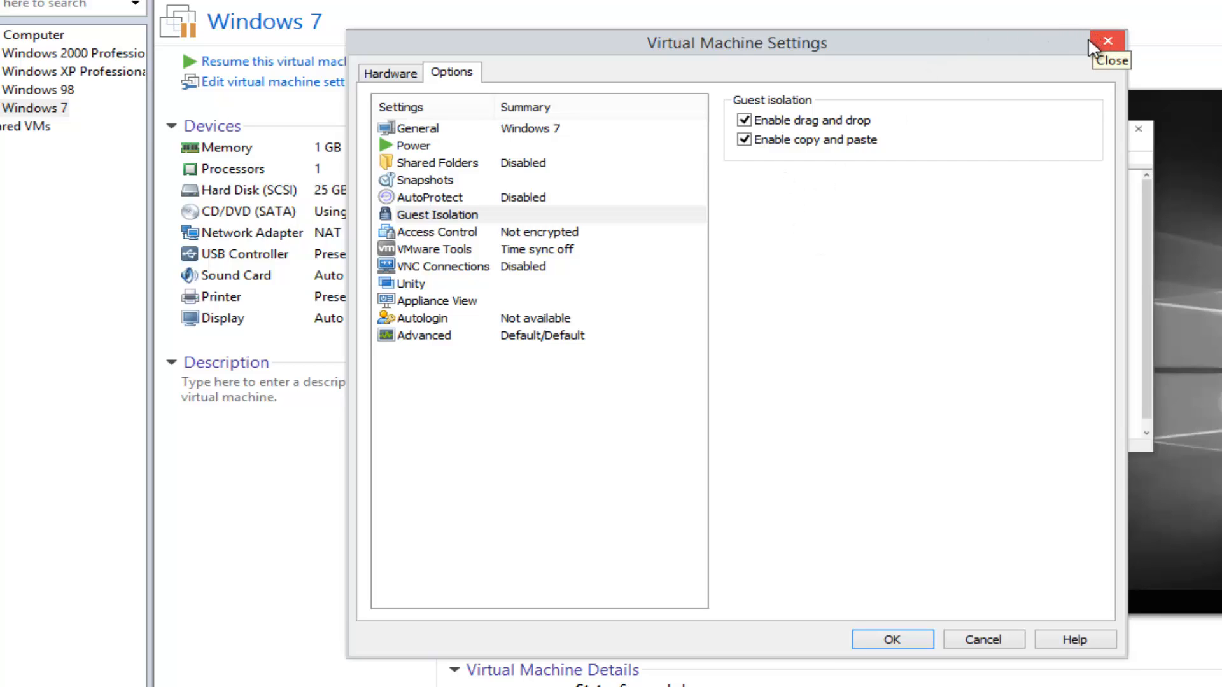